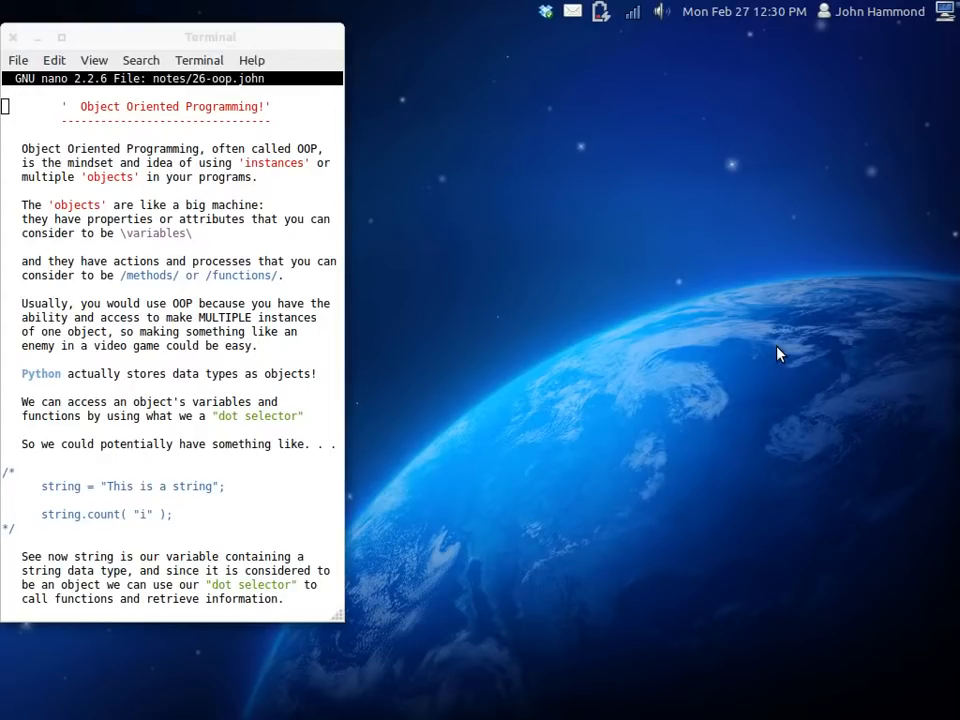
Step: Launch IDLE so a Python 2.7 shell appears beside the nano OOP notes
click(36, 680)
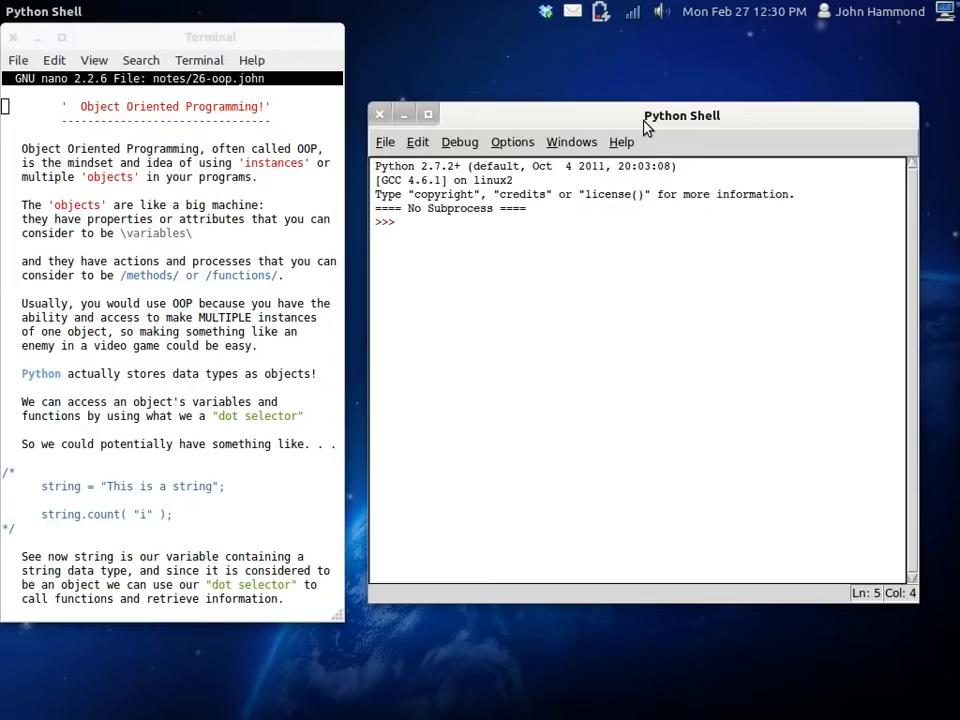
Step: Assign string = "This is a string" and evaluate string to echo its value
text(string =)
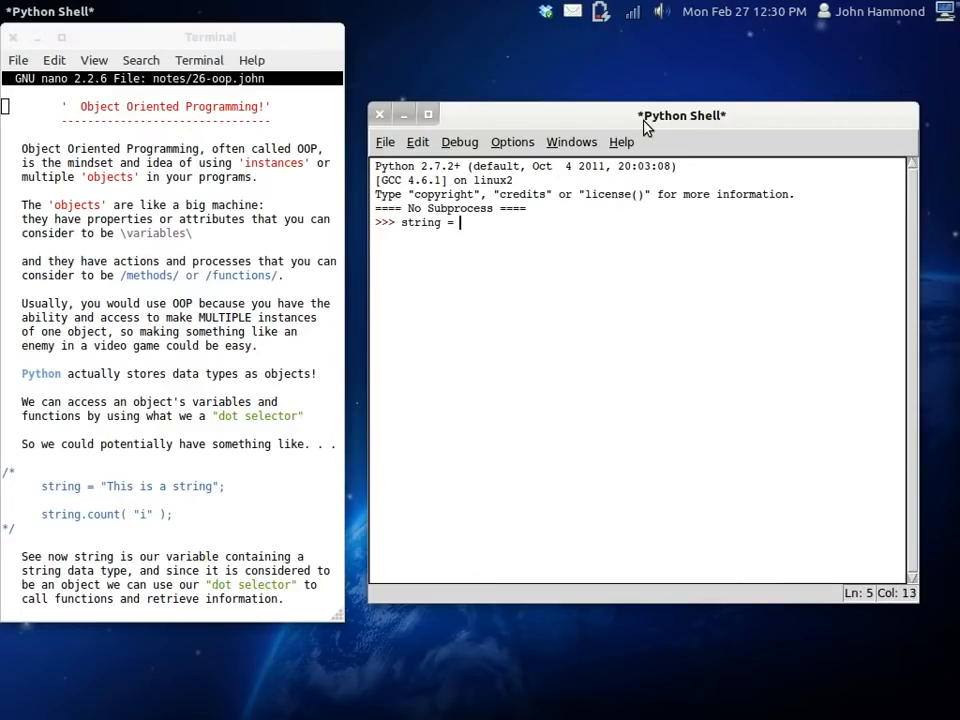
text("This is a string)
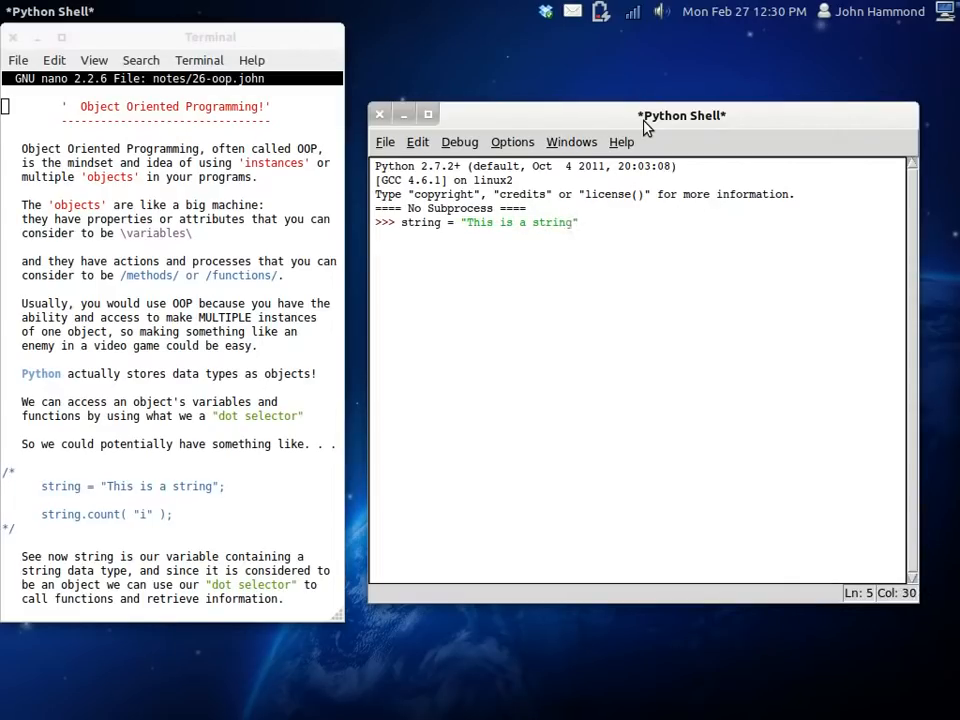
text(strri)
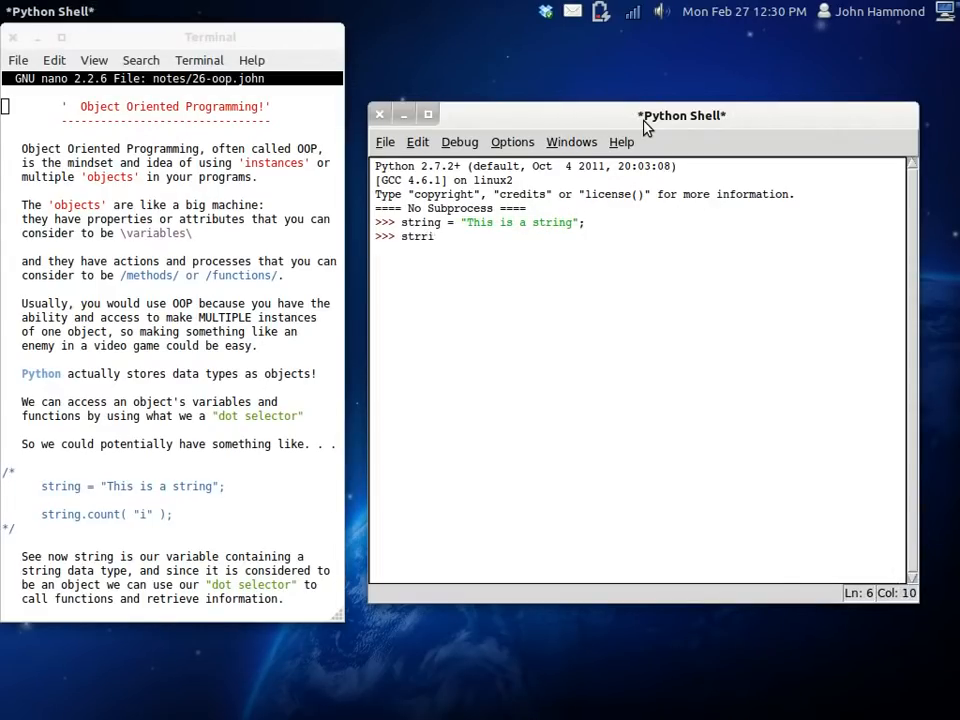
key(Return)
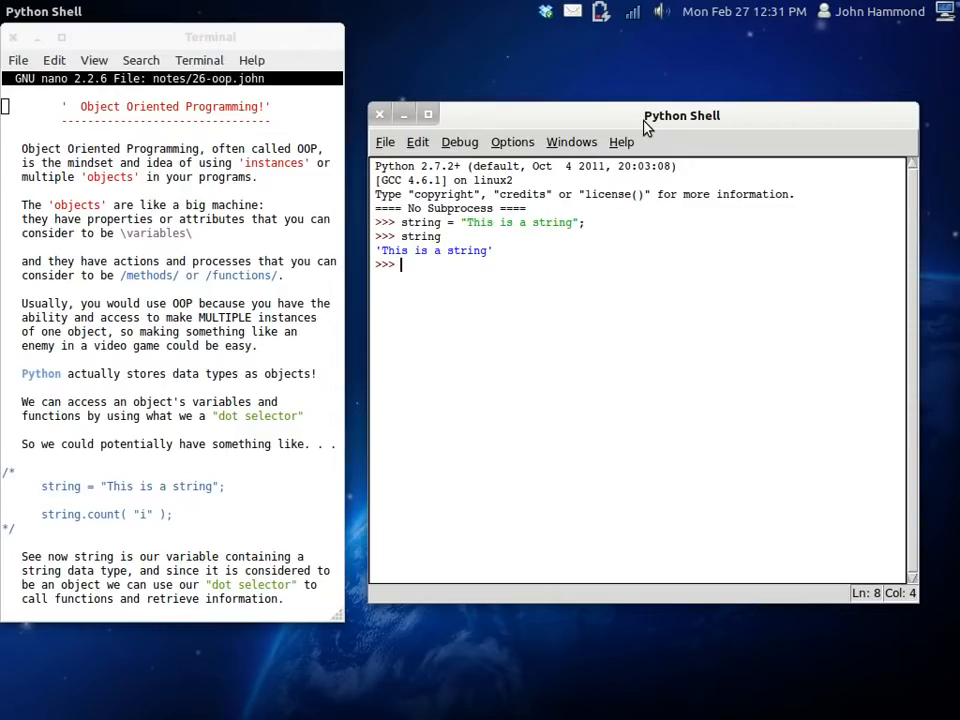
Step: Browse the string. autocomplete methods (isalpha, lstrip, rindex) and evaluate string.count as a built-in method
text(string)
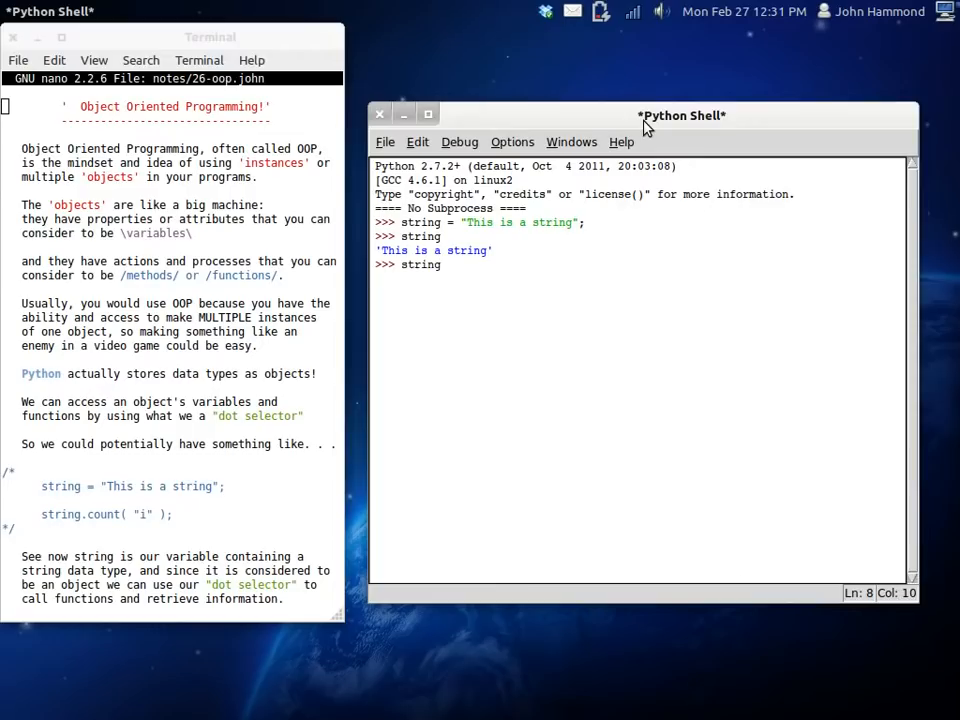
text(.decode)
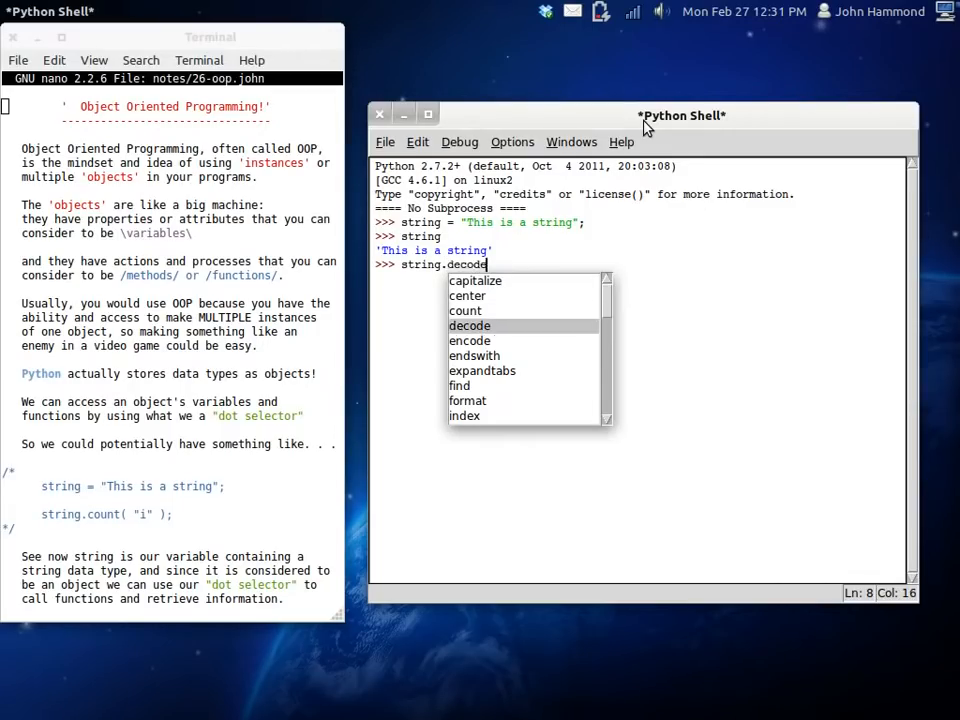
text(isalpha)
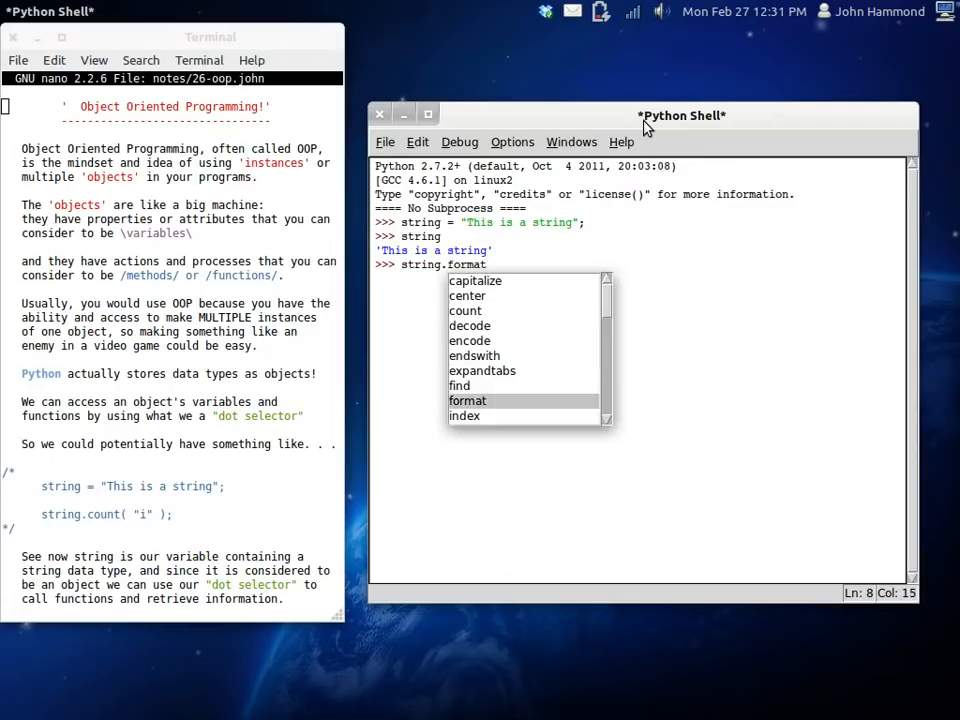
text(lstrip)
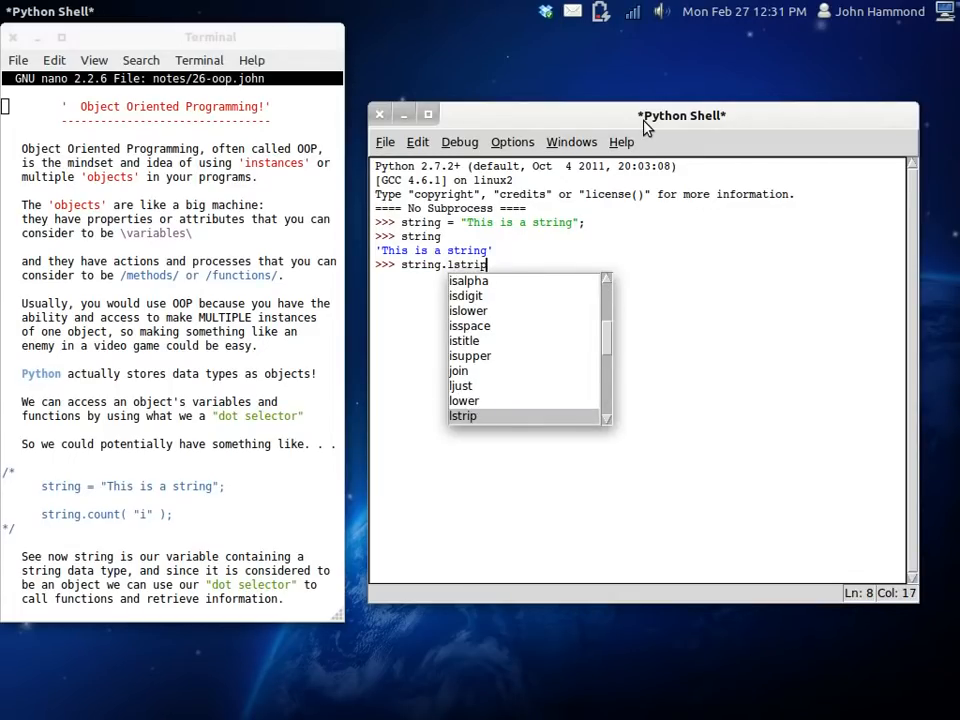
text(rindex)
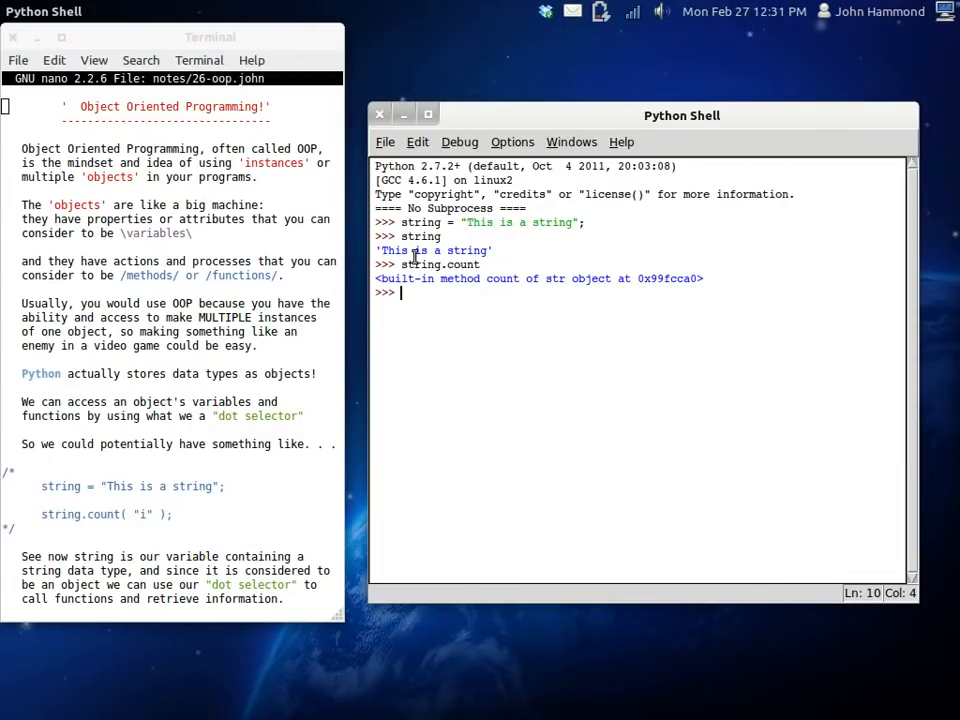
mouse_move(488, 278)
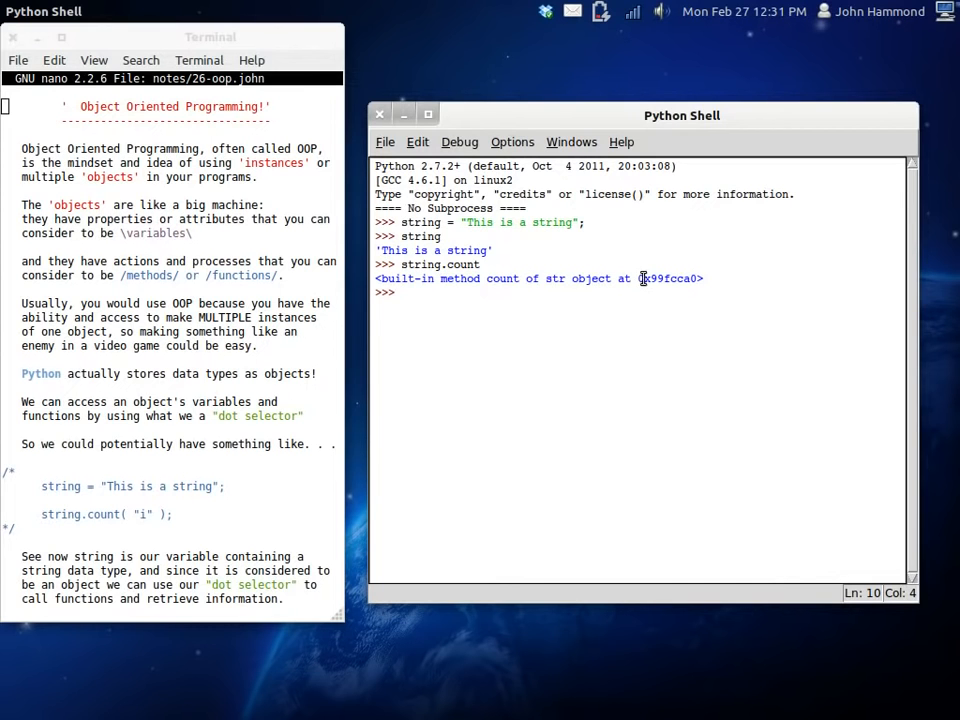
mouse_move(688, 292)
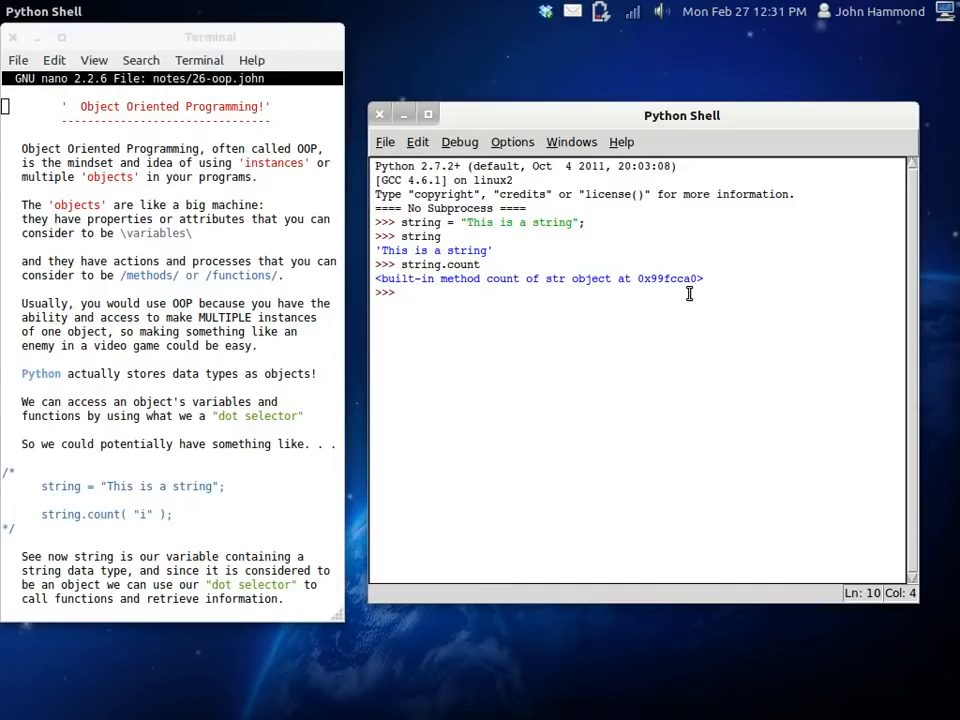
mouse_move(548, 278)
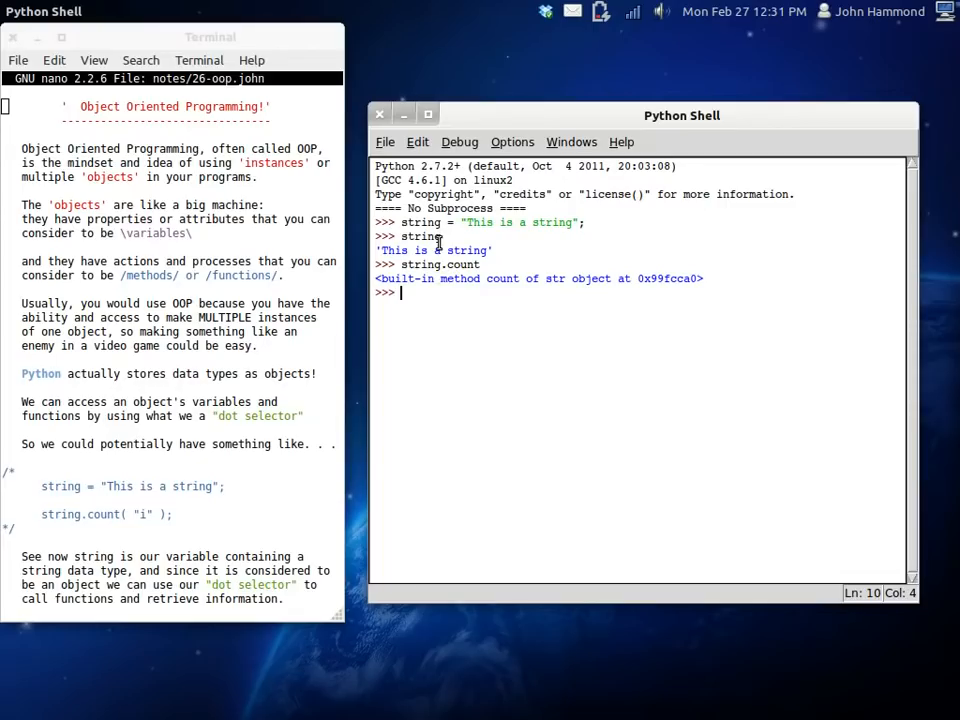
double_click(420, 264)
text(")
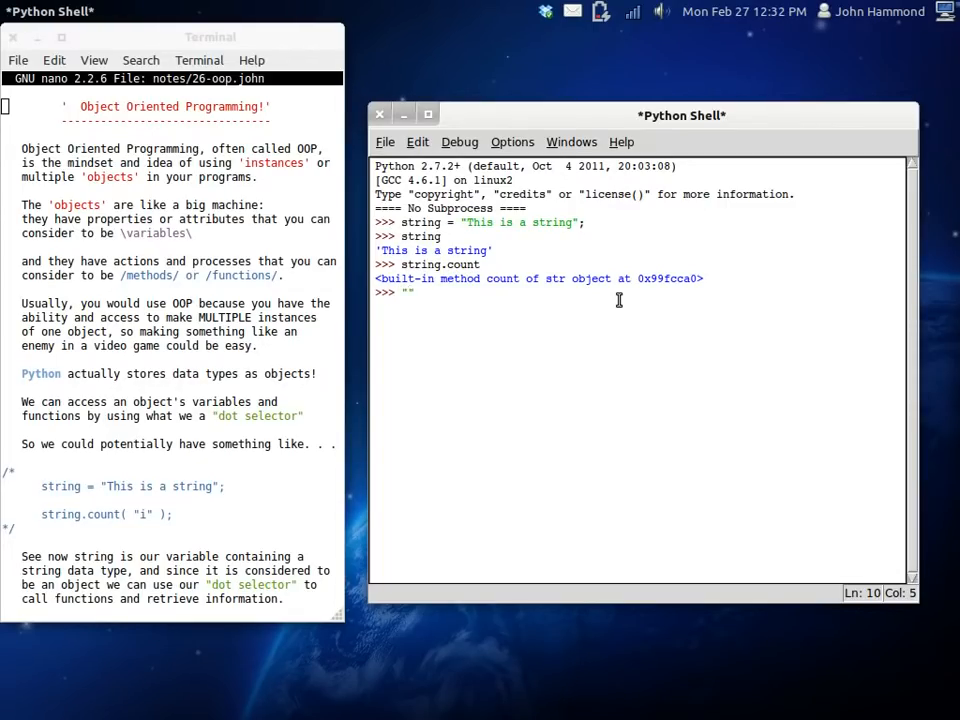
text(String is th)
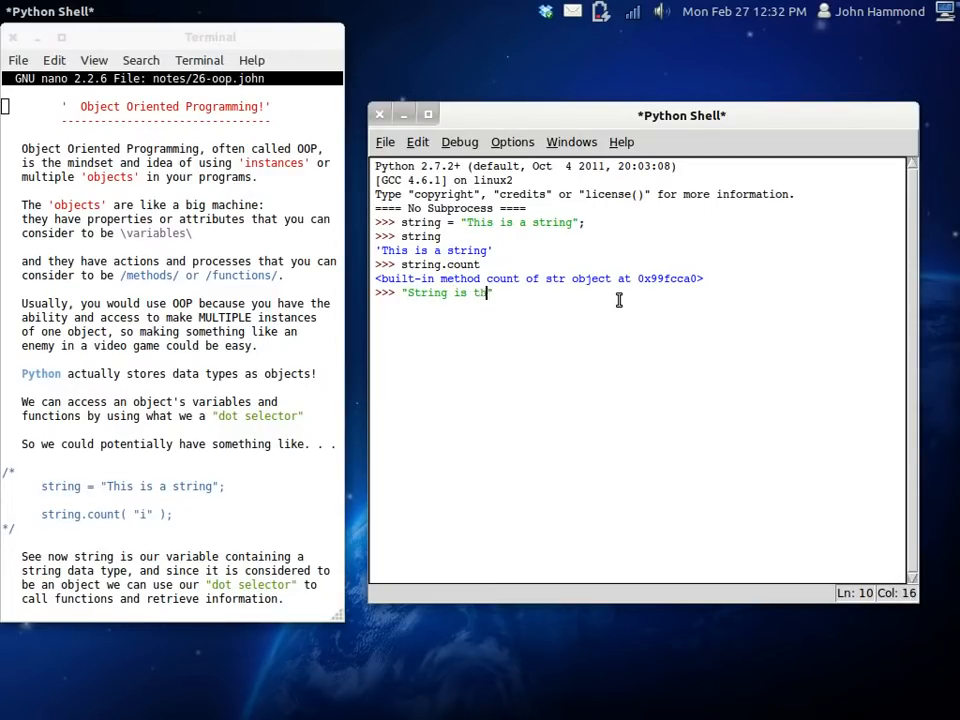
text(is")
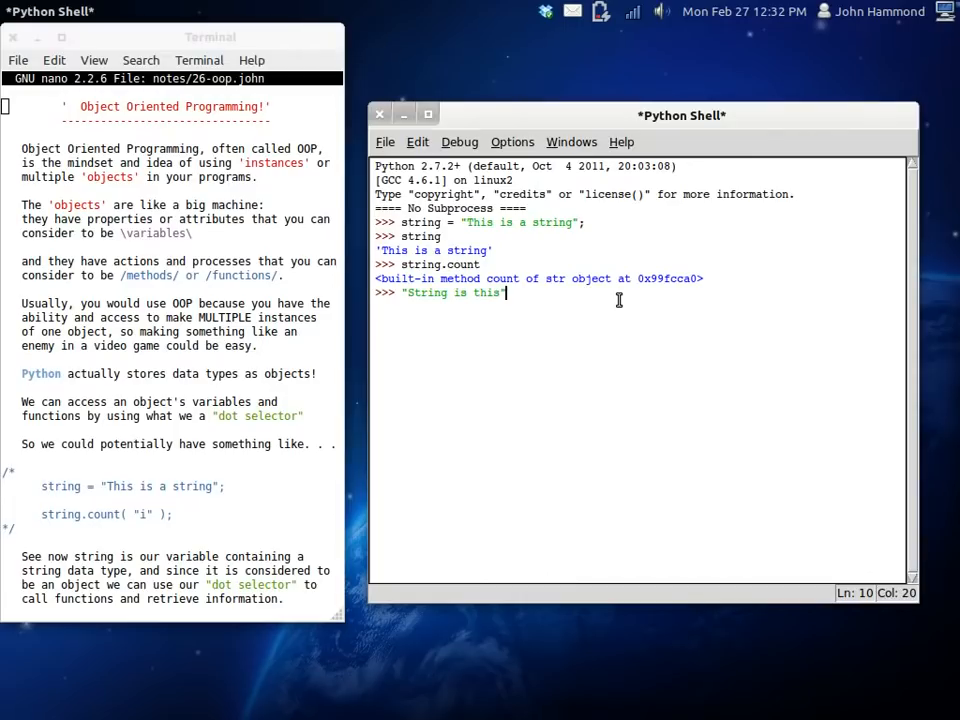
text(.decode)
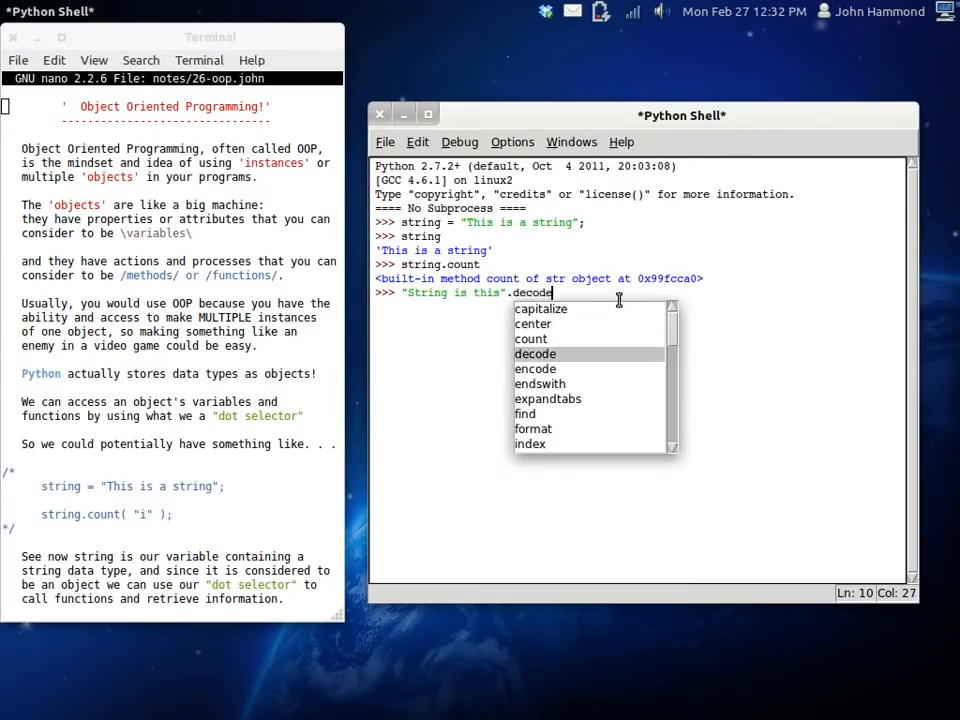
text(isdigit)
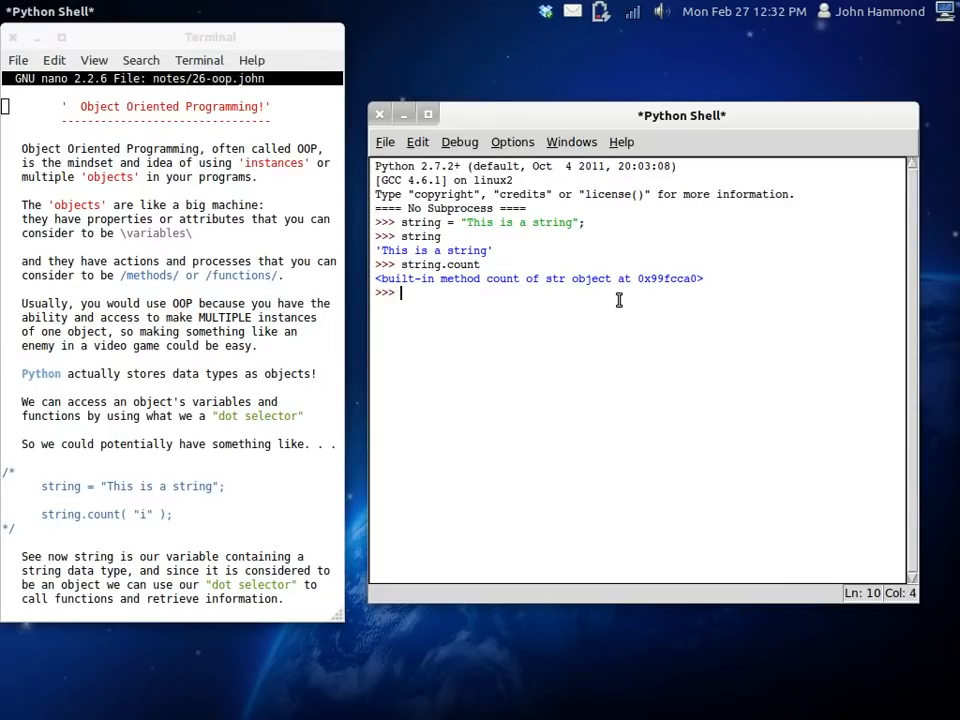
Step: Evaluate string.count( "is" ) to get the result 2
text(string.count()
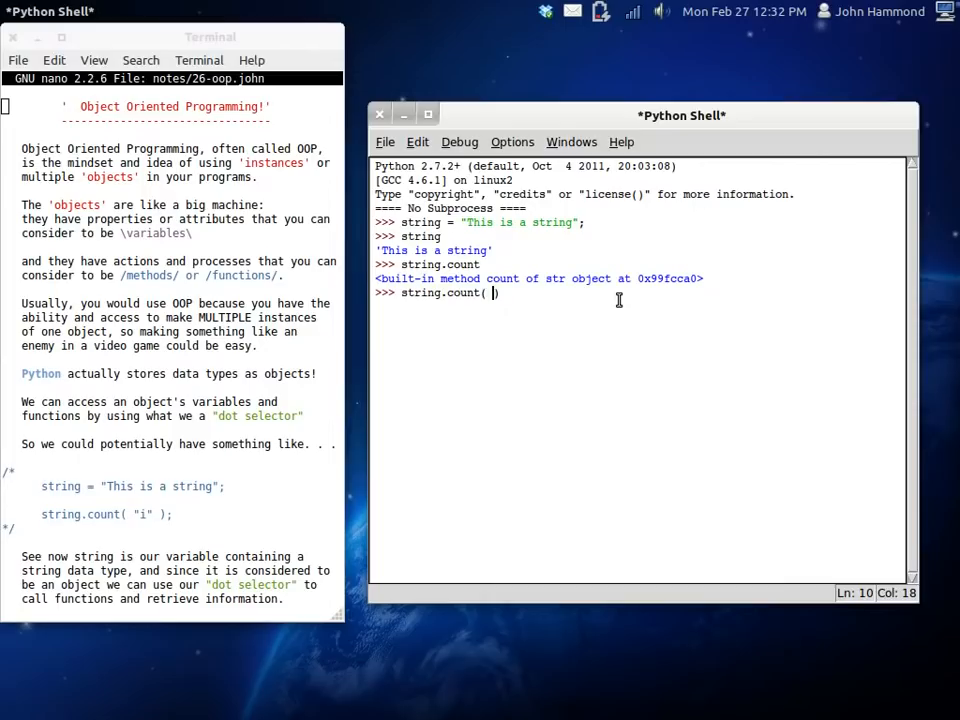
text("")
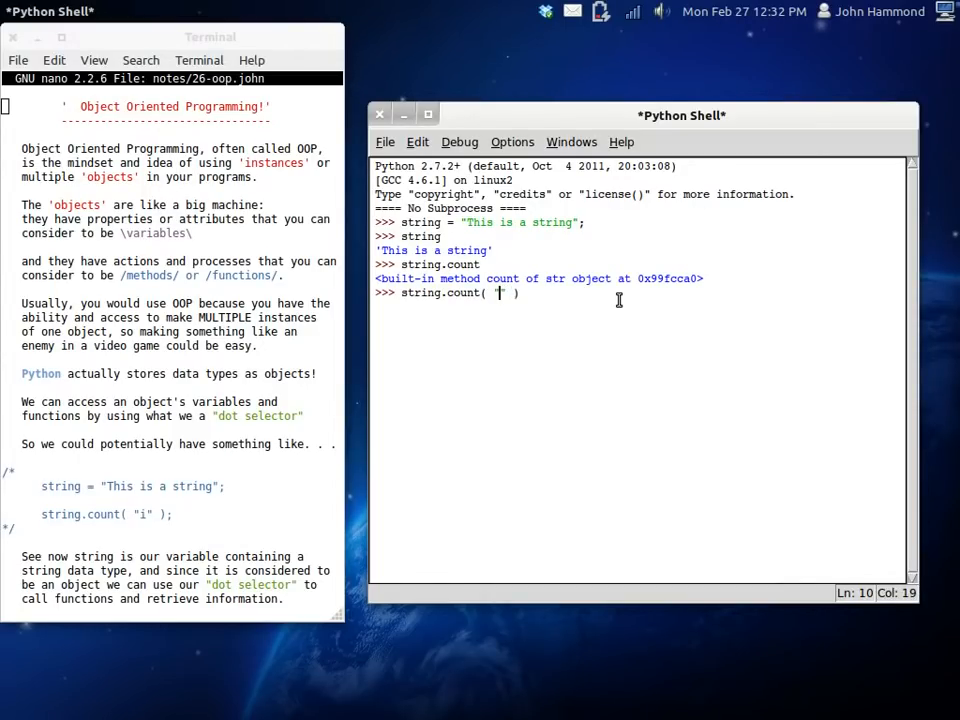
text(is)
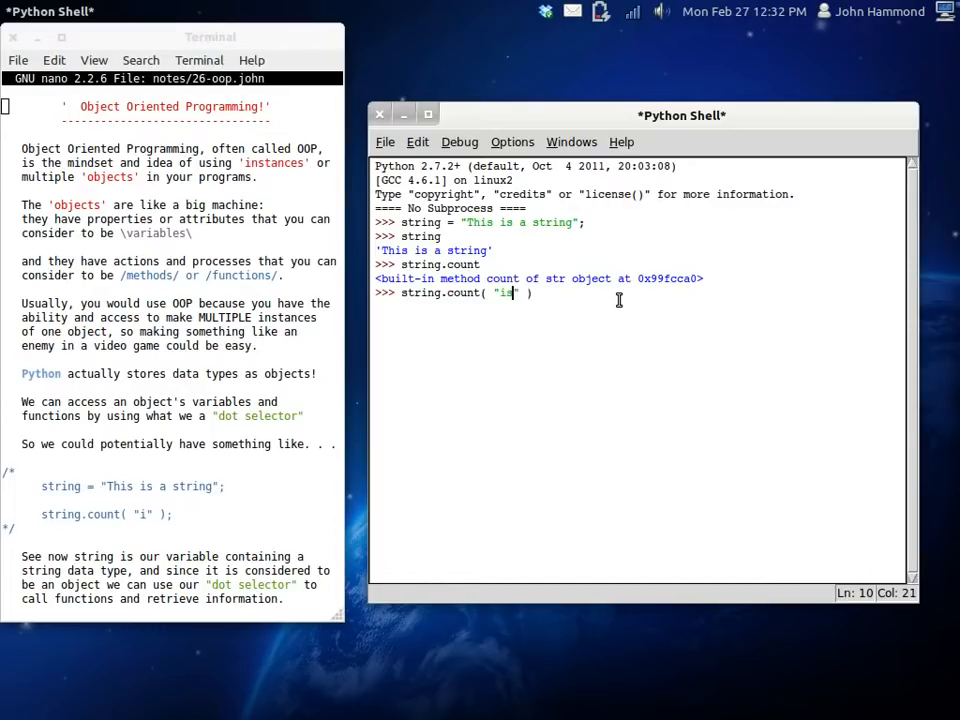
key(Return)
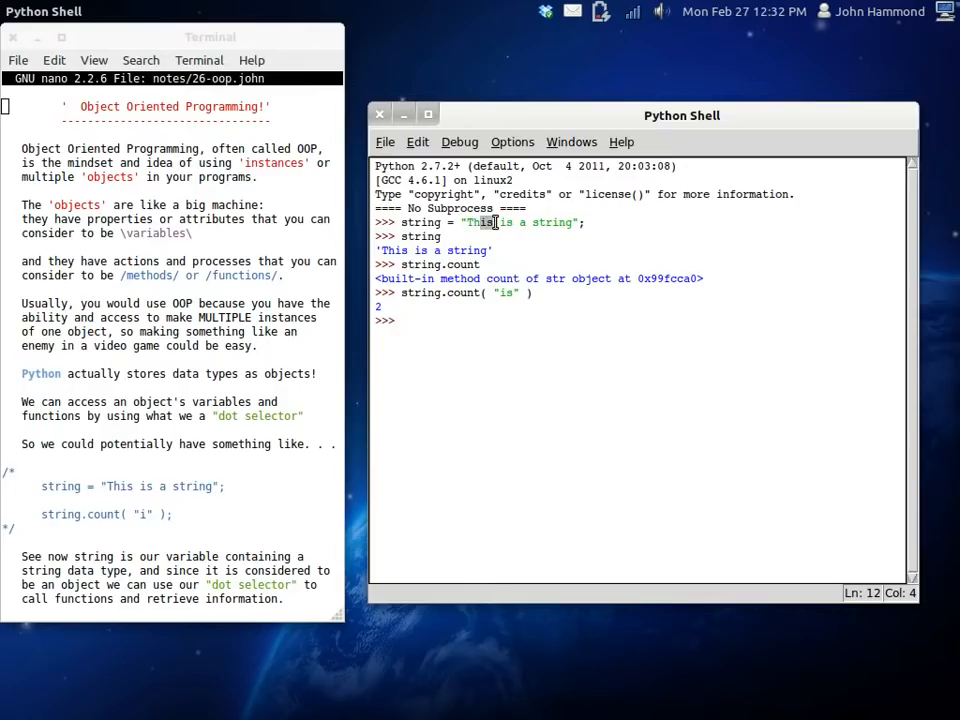
click(480, 222)
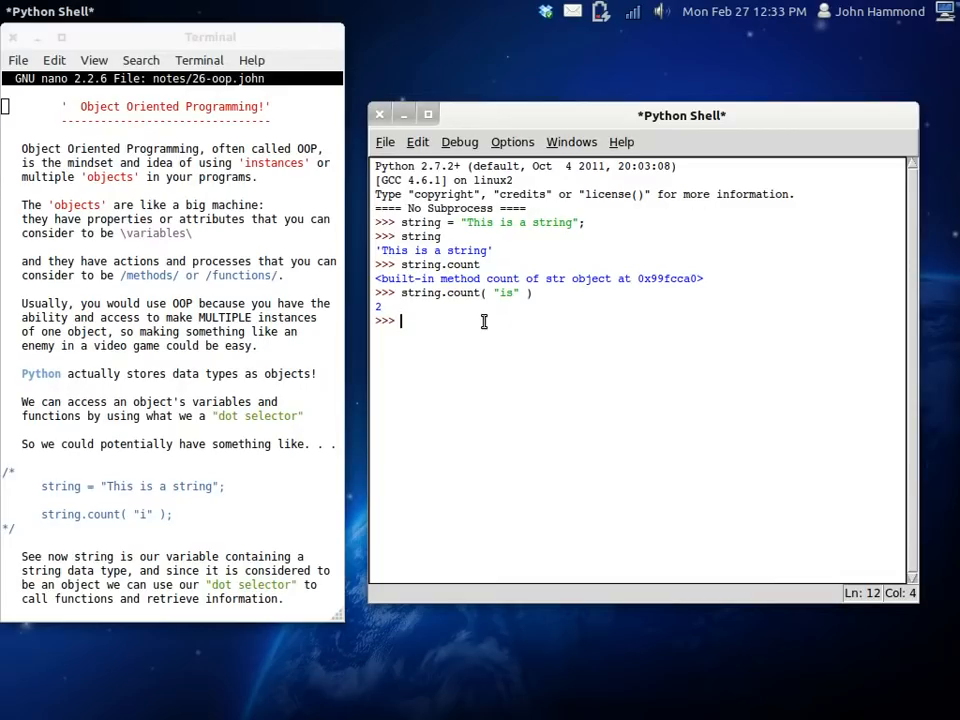
Step: Assign integer = 4, evaluate integer.real returning 4, and bring up the integer. attribute list
text(i)
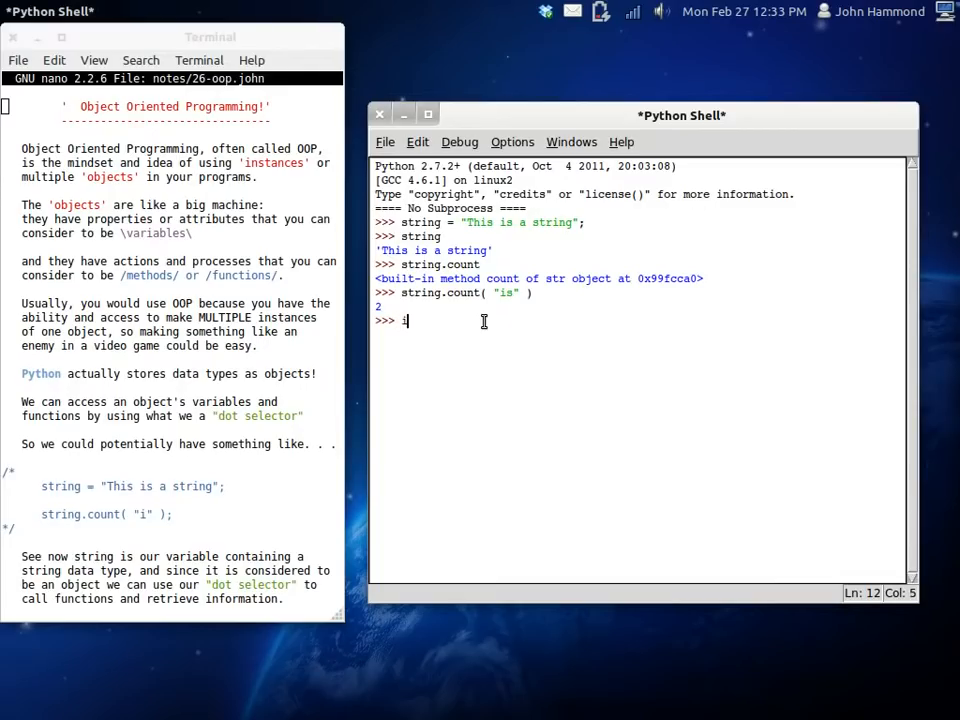
text(nm)
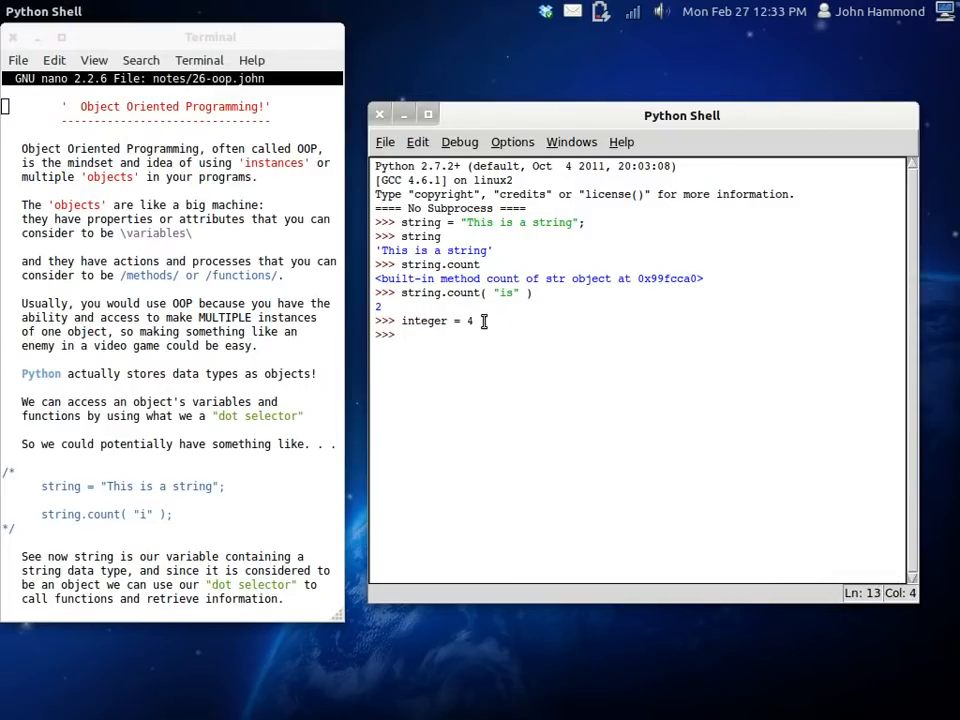
text(integer.real)
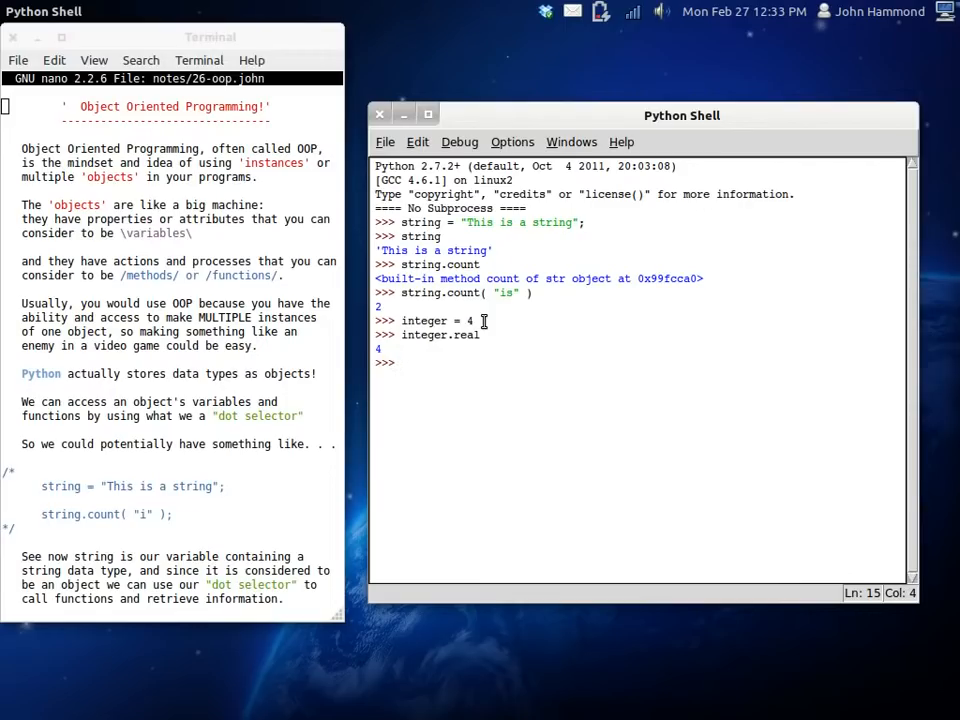
click(400, 336)
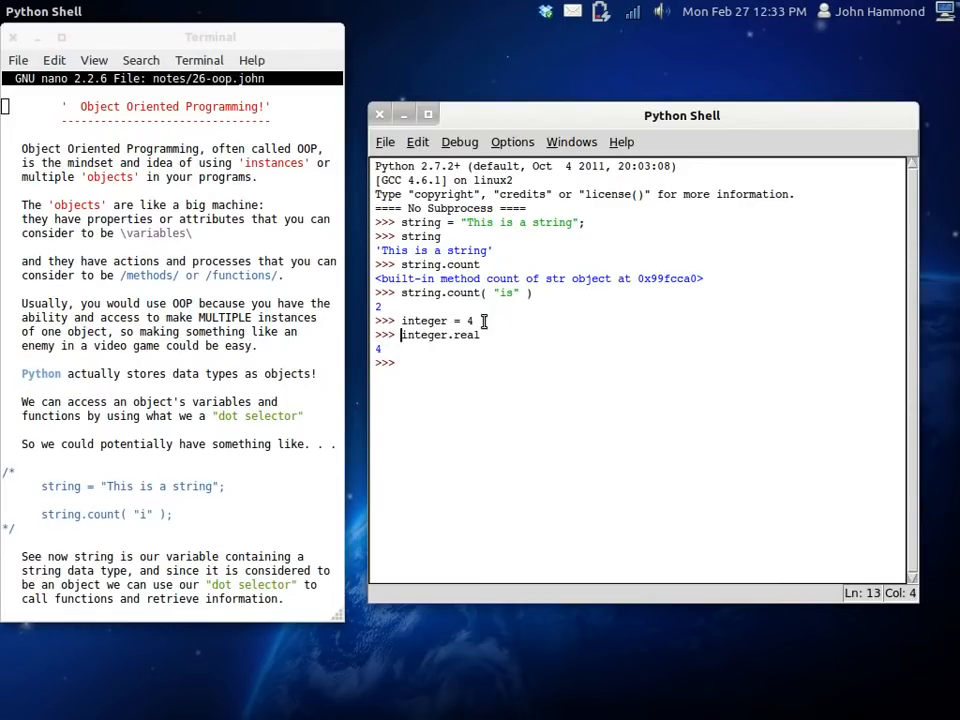
key(Return)
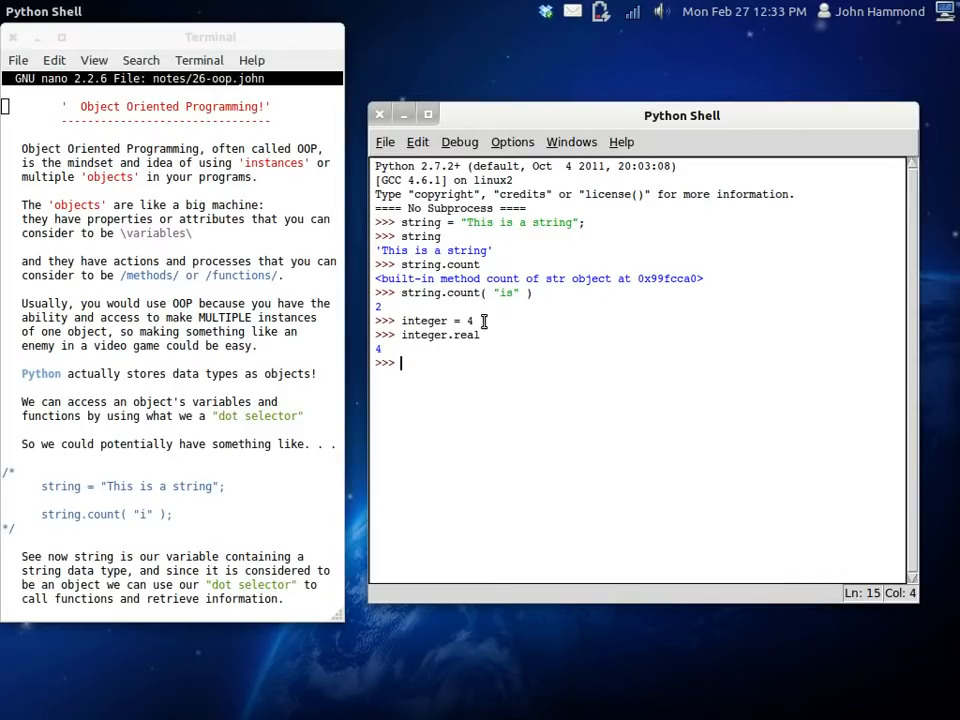
text(integer.)
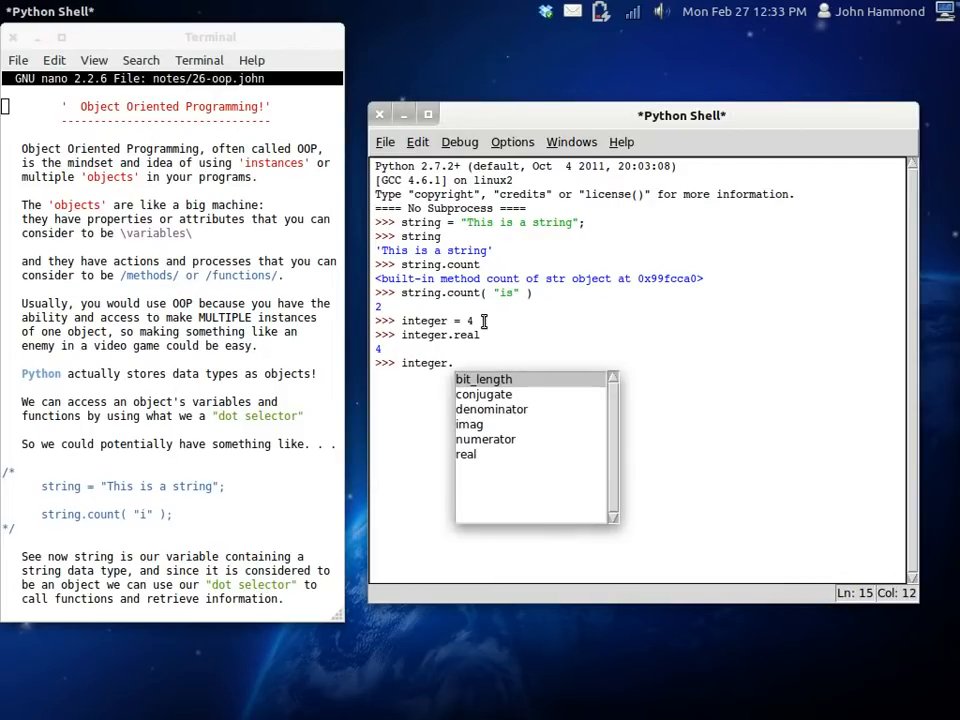